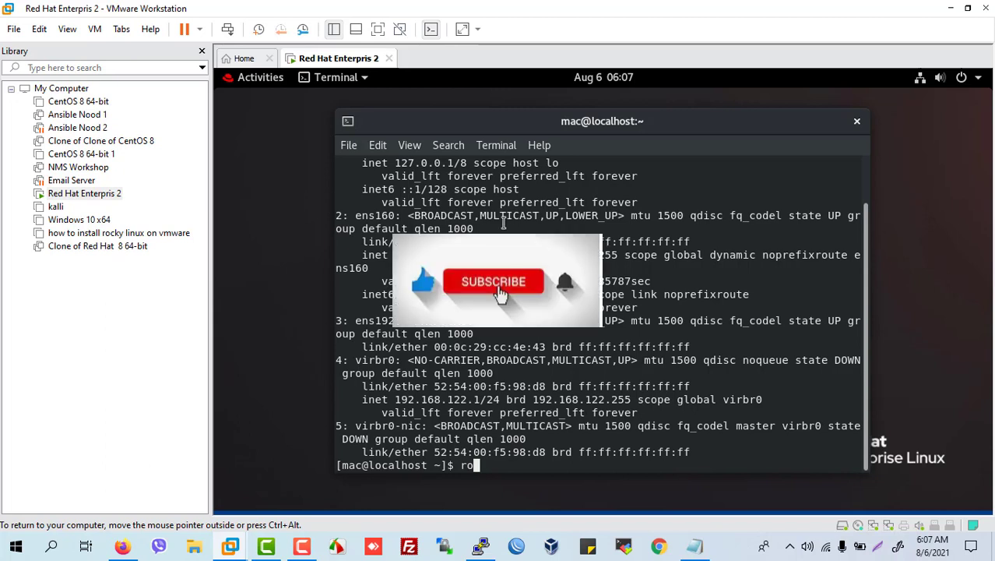
mouse_move(568, 356)
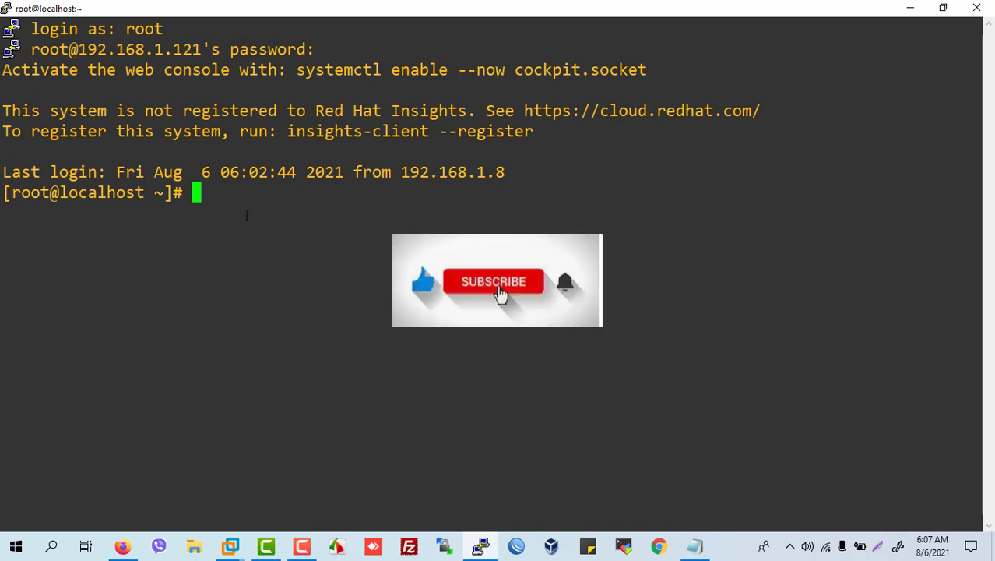
Launch the NetworkManager text interface with nmtui from the root shell
text(nm)
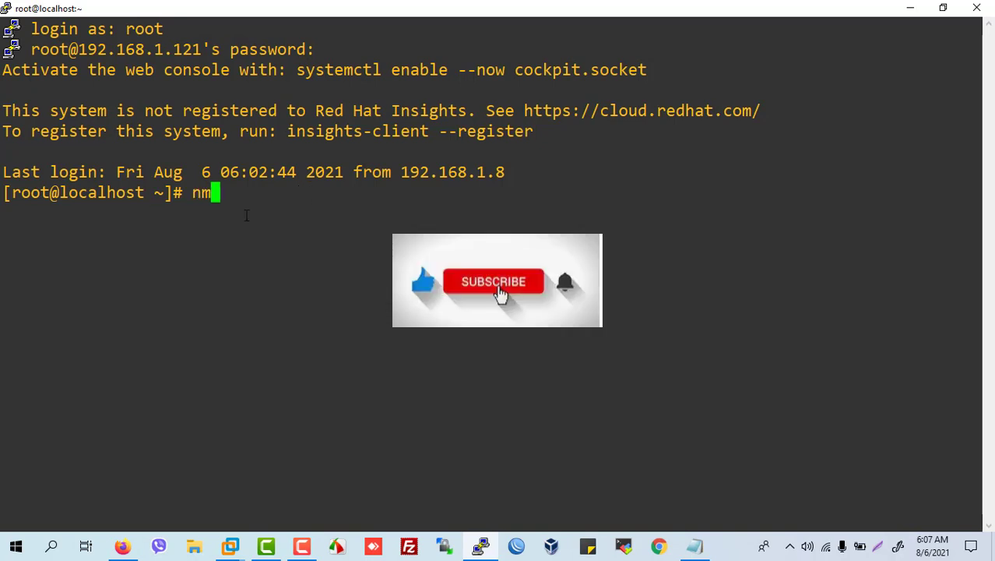
text(tui)
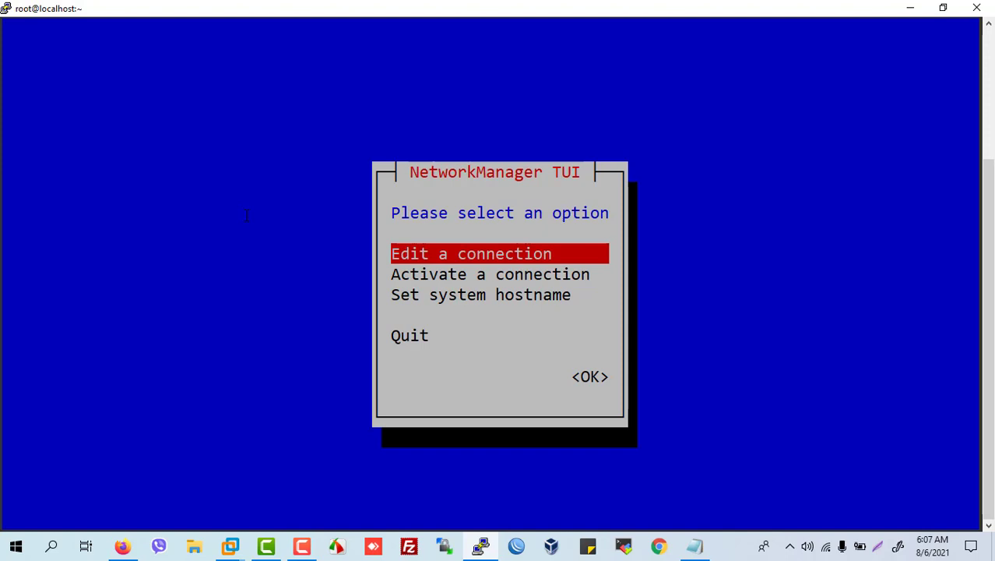
Edit the ens160 connection and bring up its IPv4 configuration method choices
click(589, 375)
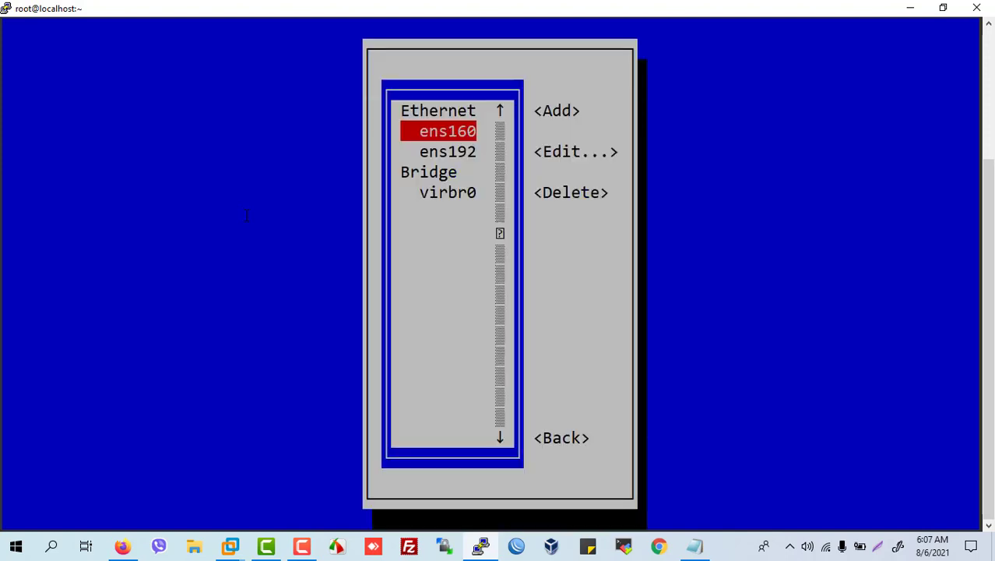
click(576, 151)
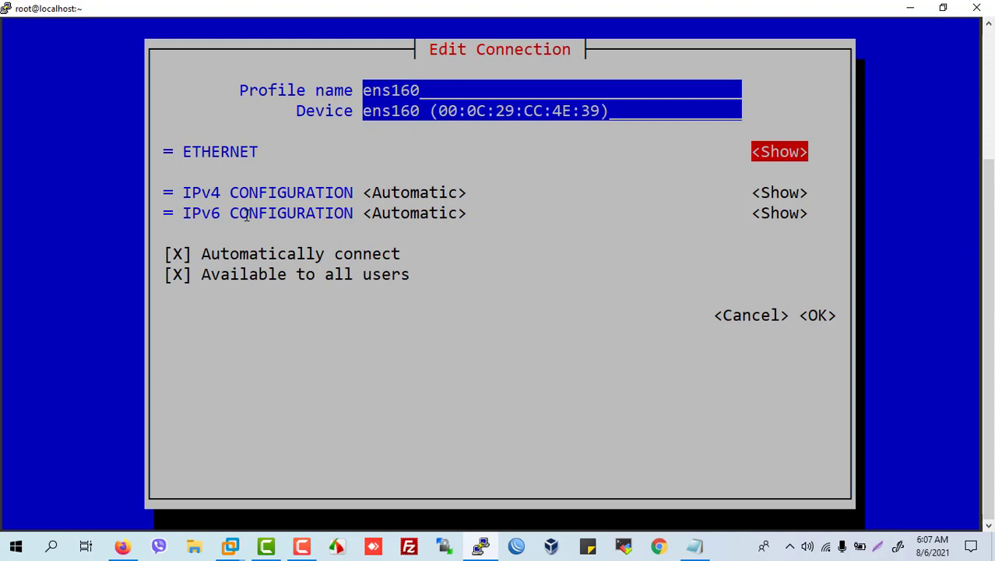
click(778, 151)
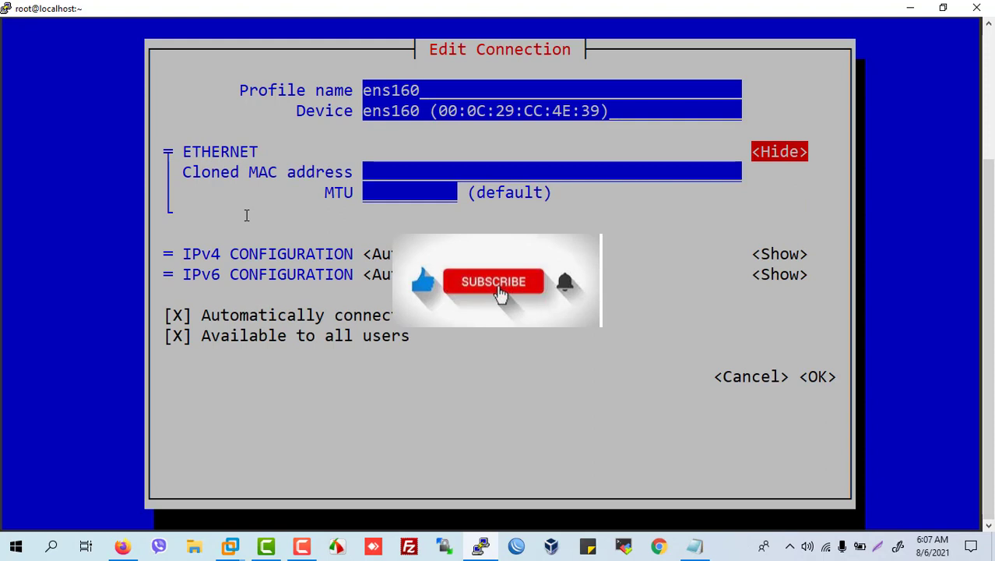
click(778, 151)
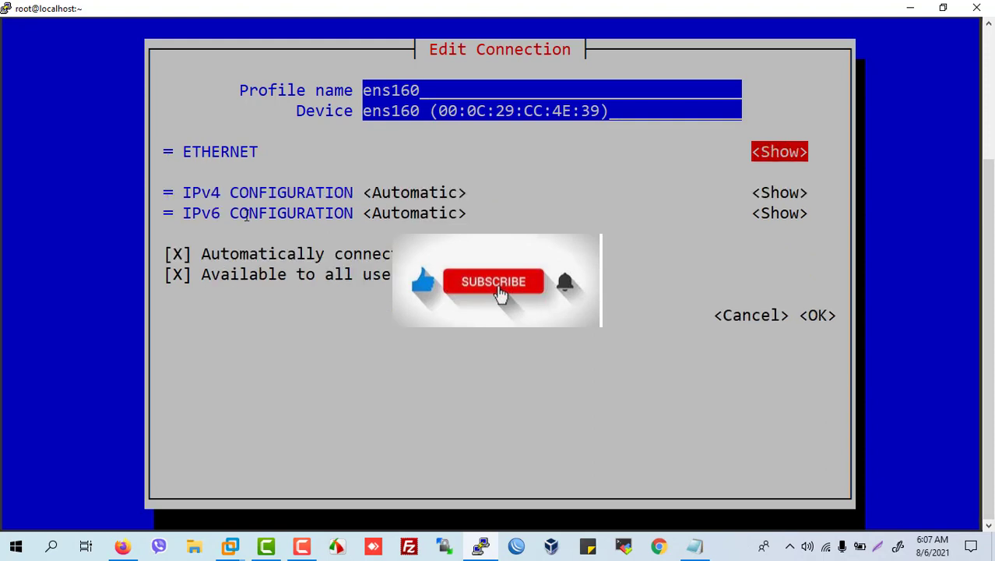
click(414, 193)
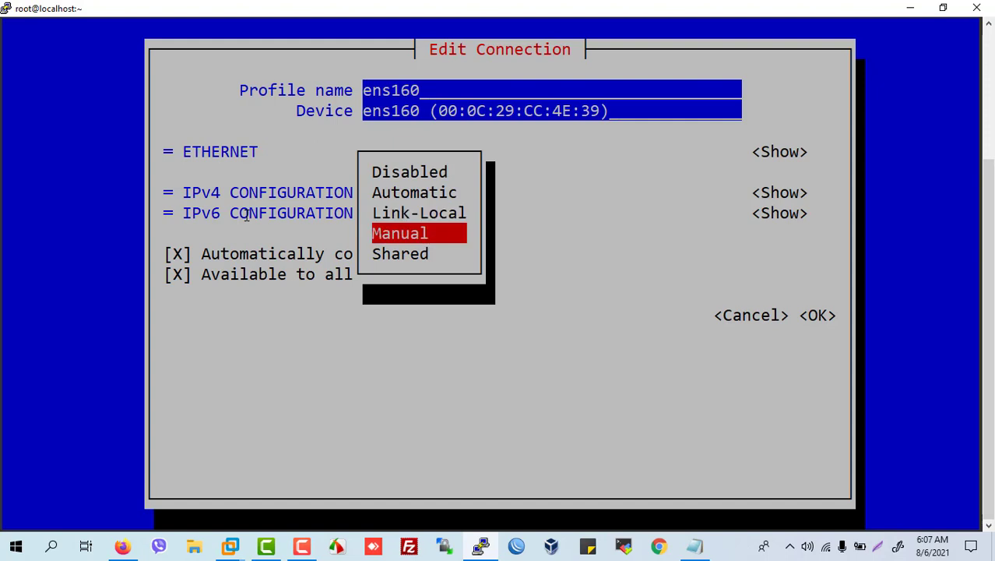
Set IPv4 to Manual with address 192.168.1.130 and gateway 192.168.1.1
click(399, 233)
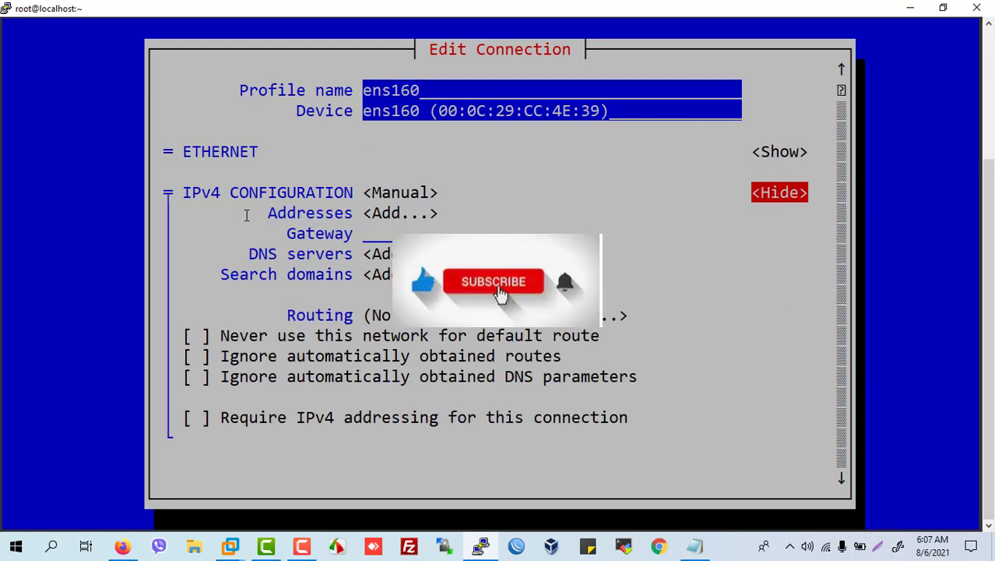
click(398, 211)
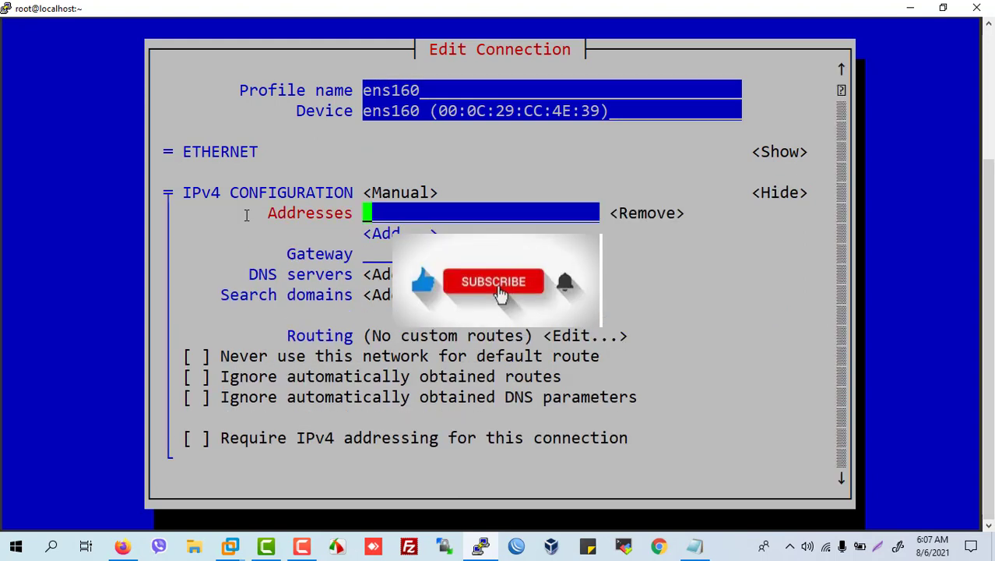
text(192.168.)
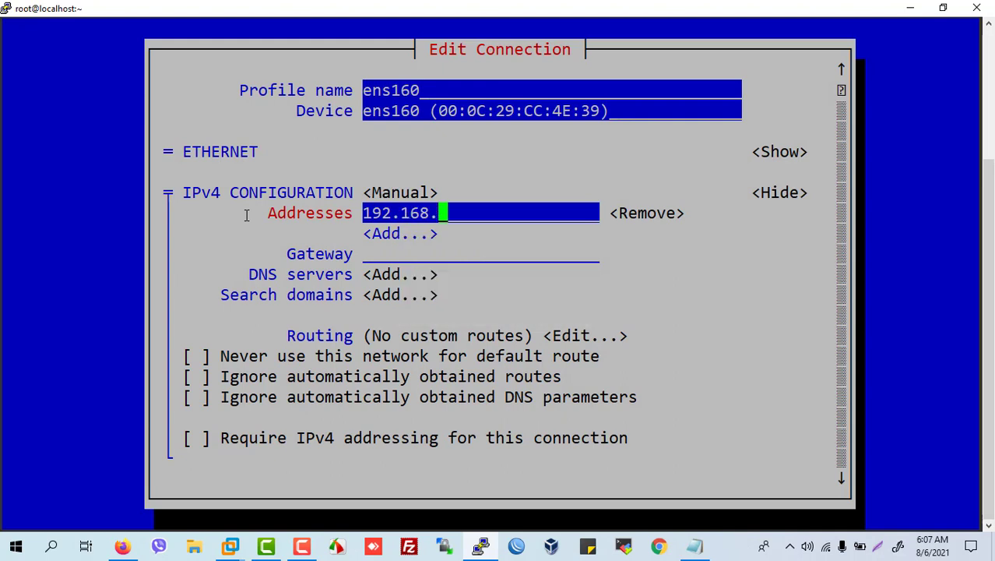
text(1.)
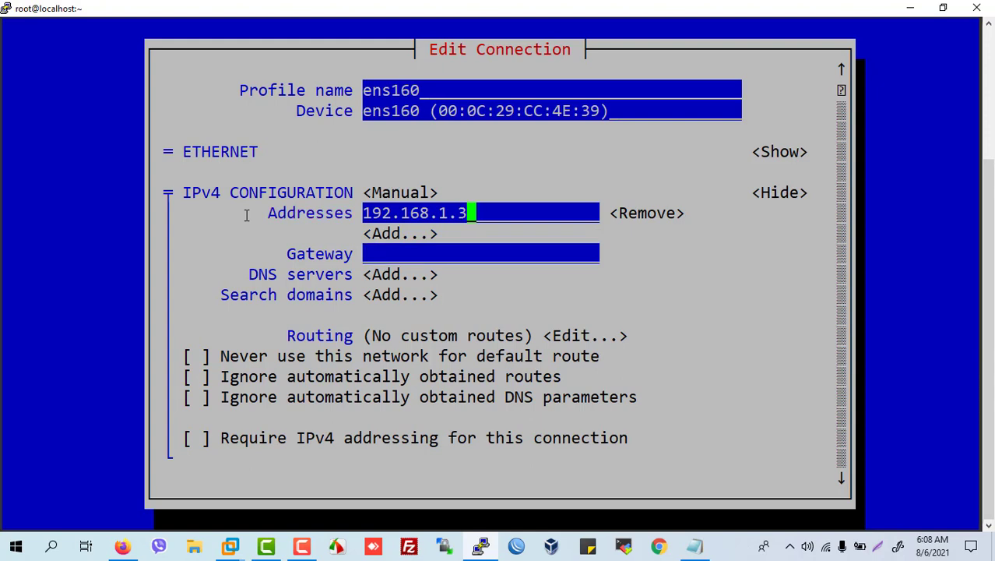
text(30)
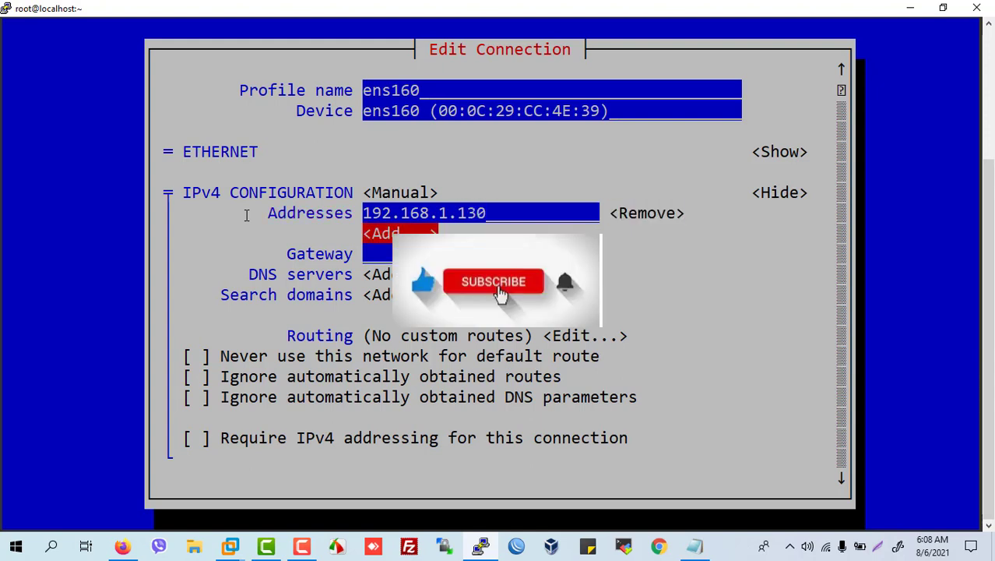
text(1)
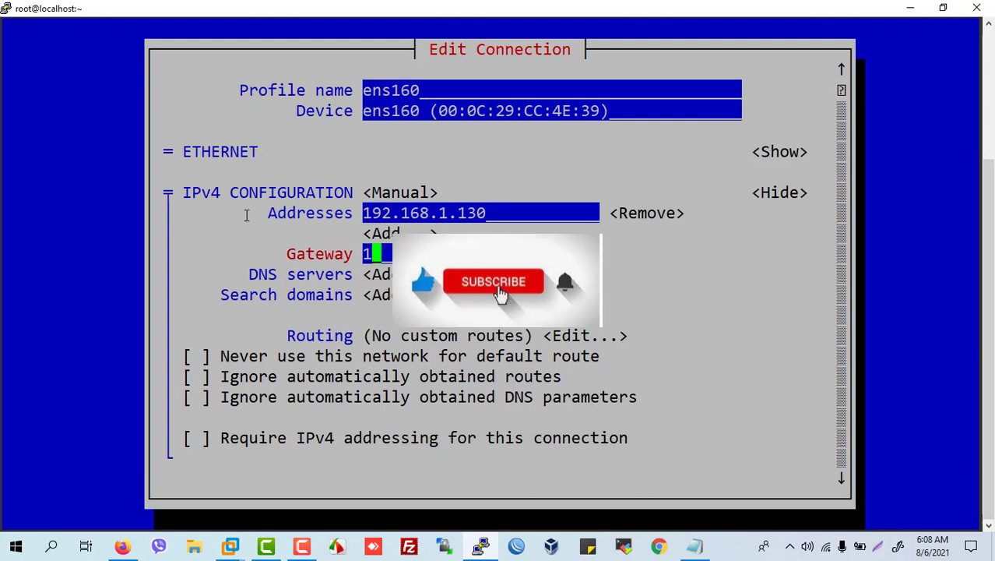
text(92.168.1.1)
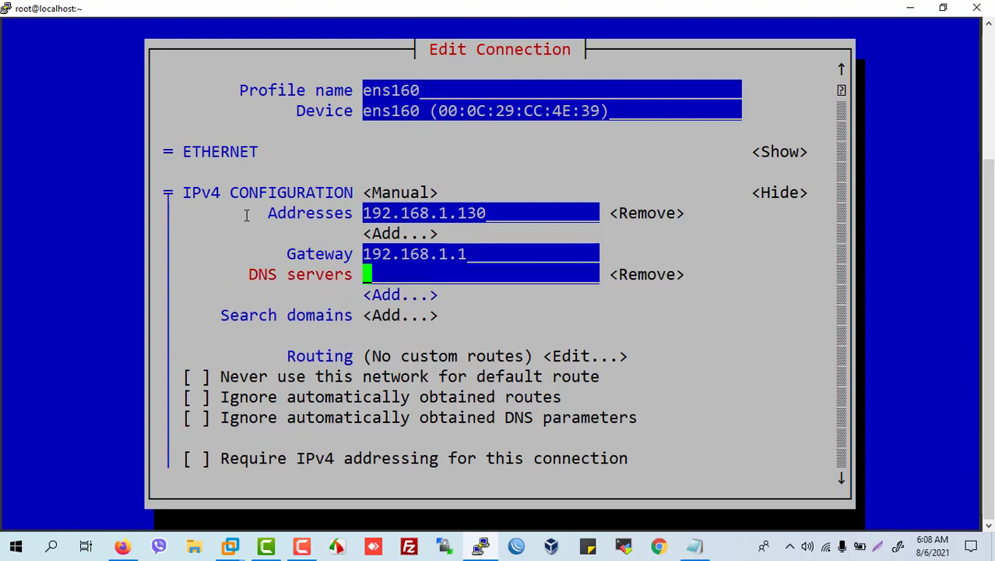
Add DNS server 8.8.8.8, require IPv4 addressing, and save the ens160 connection
text(8.8.)
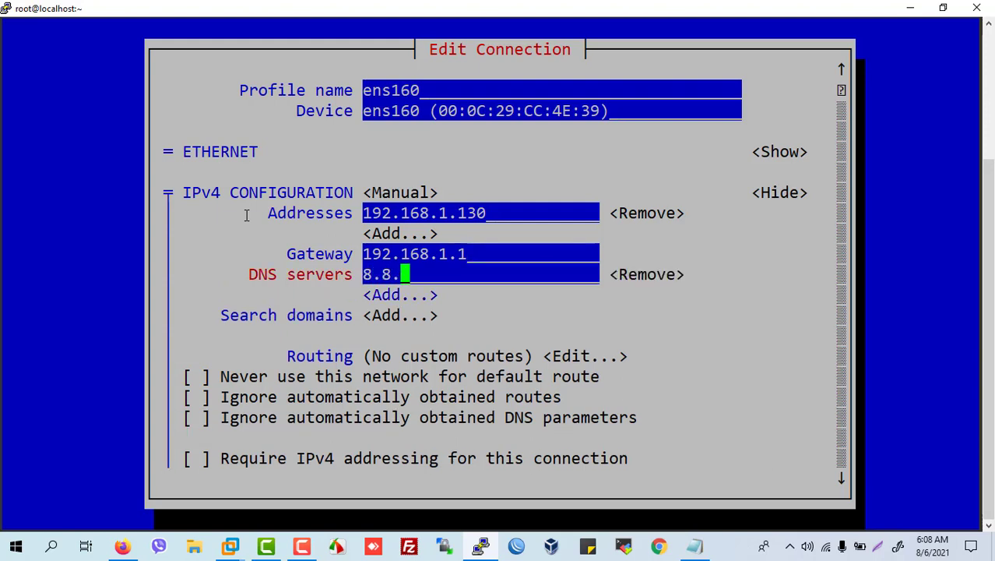
text(8.8)
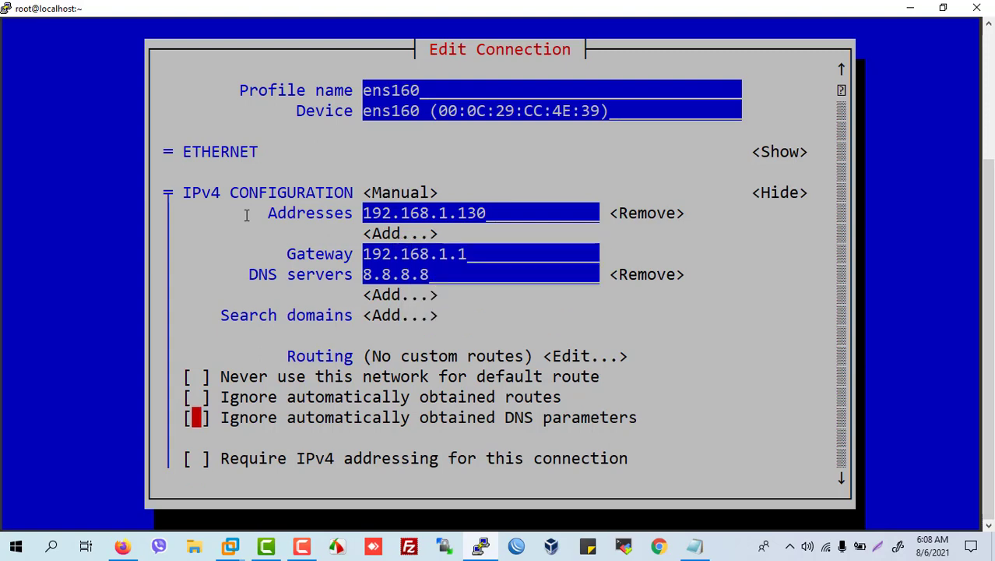
key(Down)
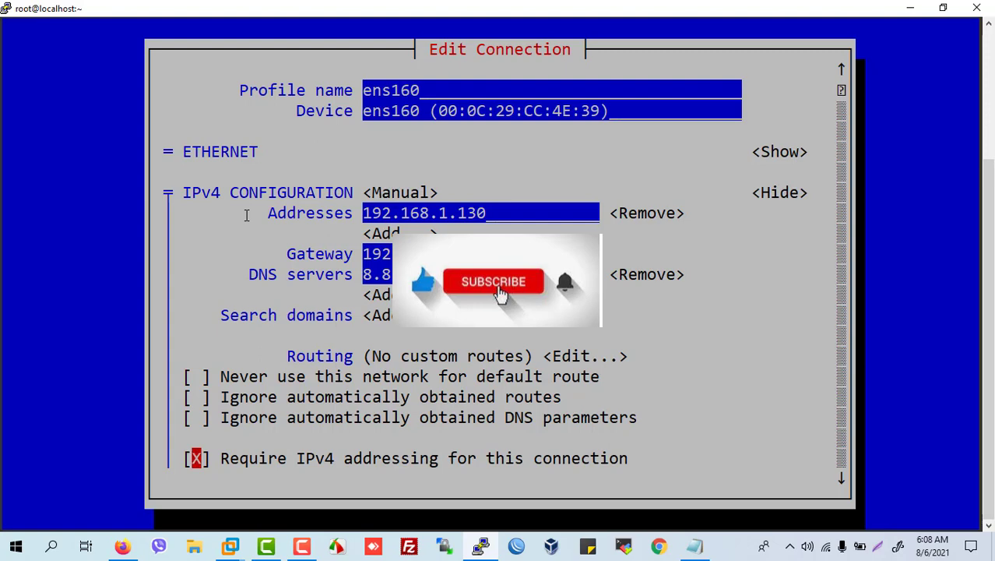
scroll(down, 3)
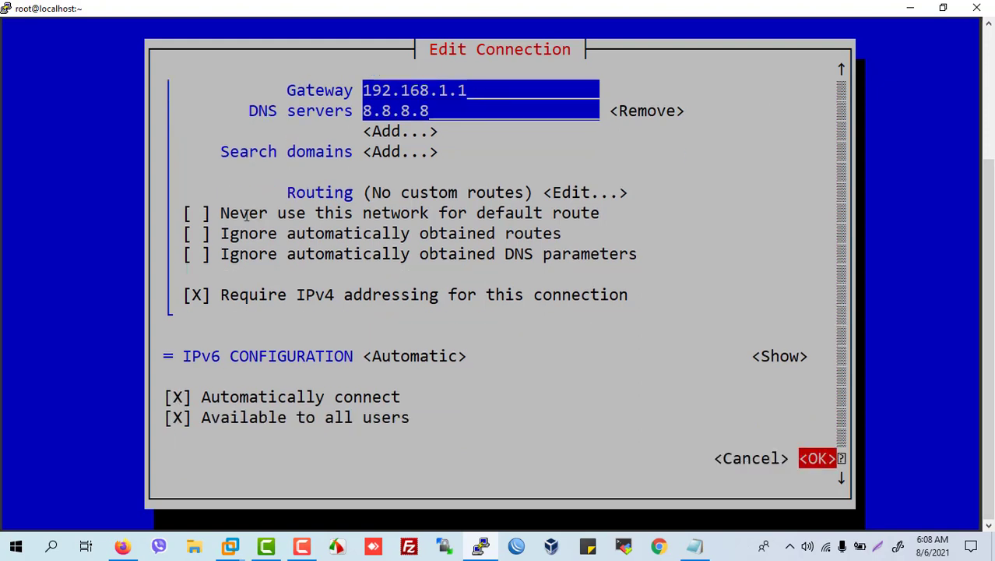
click(816, 458)
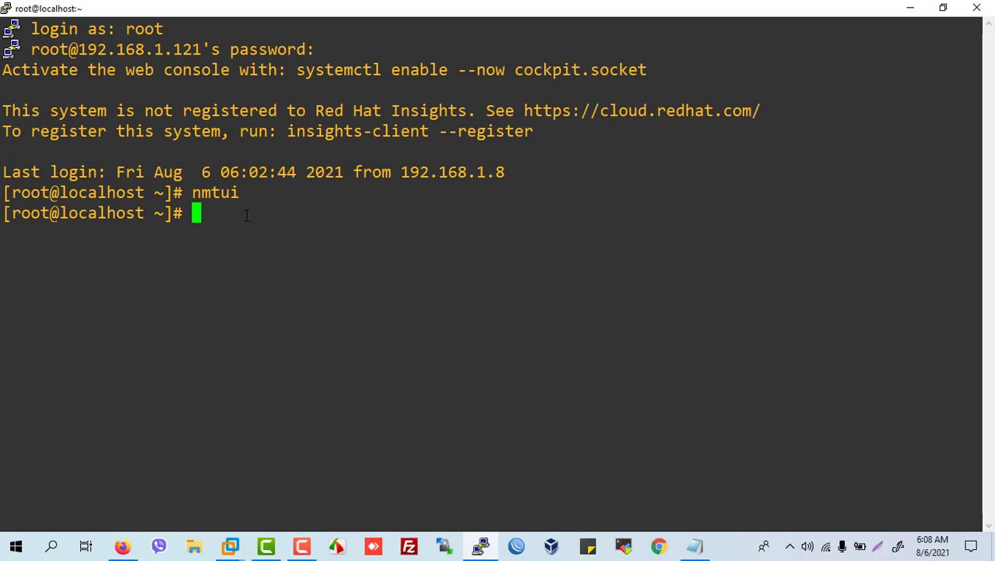
Restart NetworkManager.service with systemctl and clear the screen
text(ip)
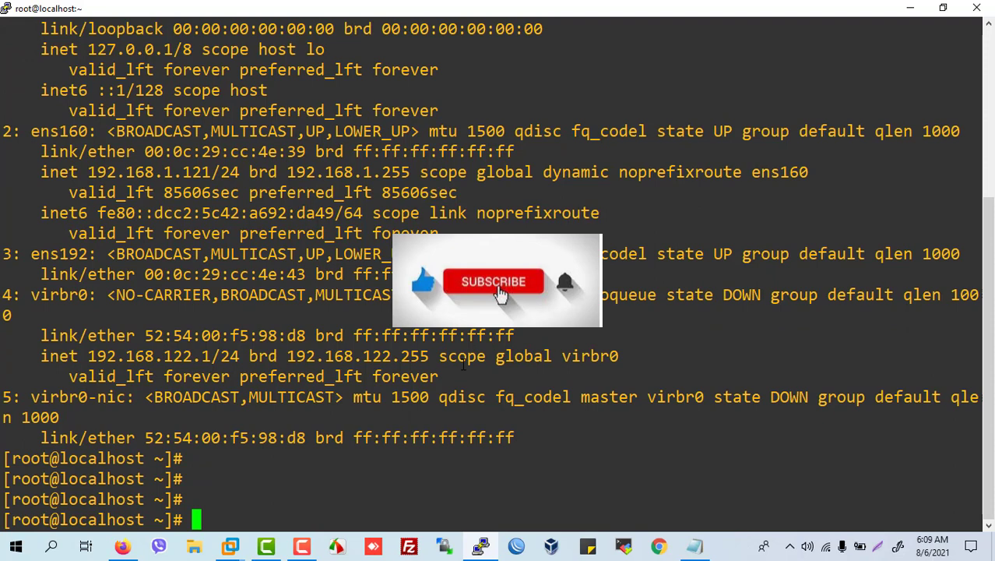
text(systemctl rest)
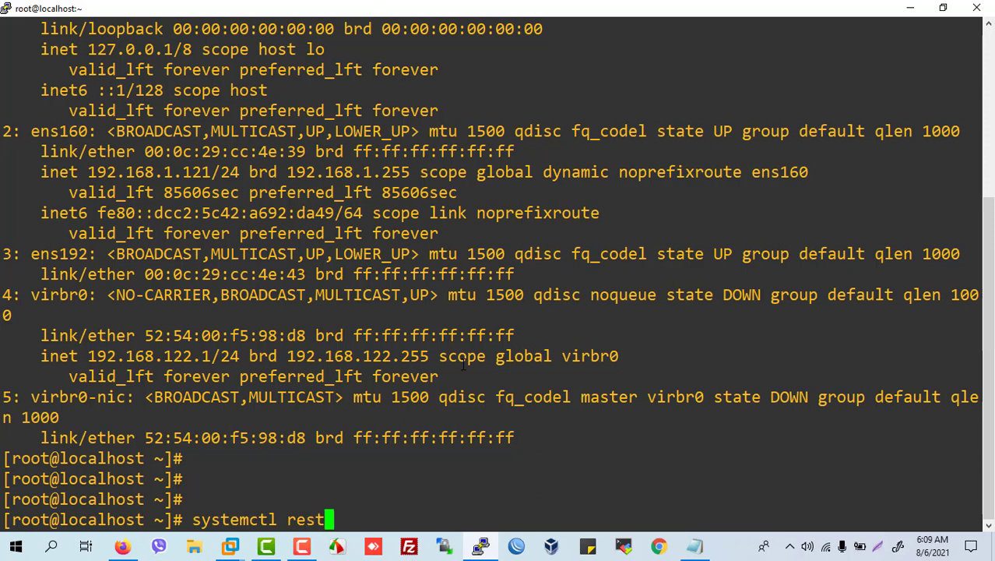
text(art)
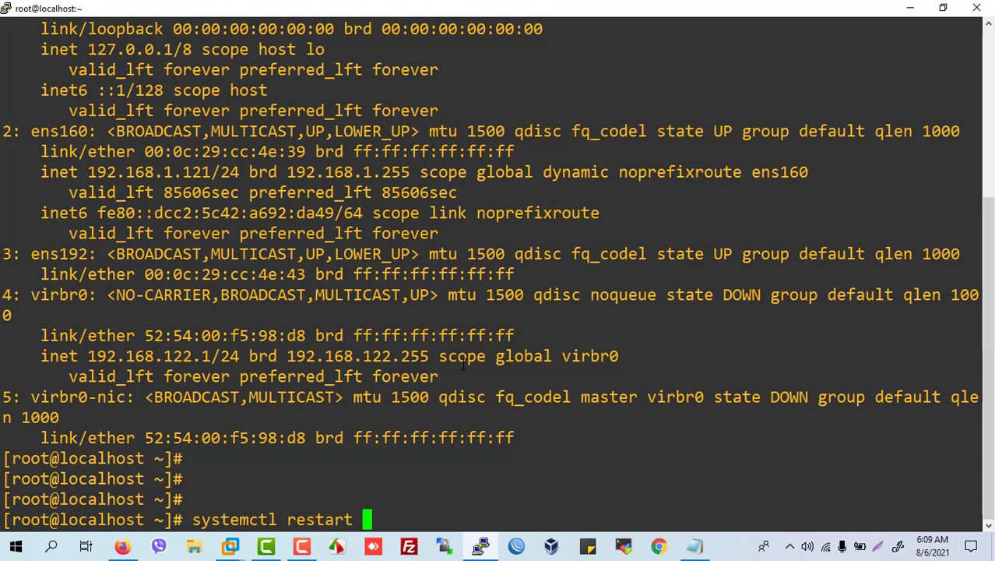
text(NetworkManager)
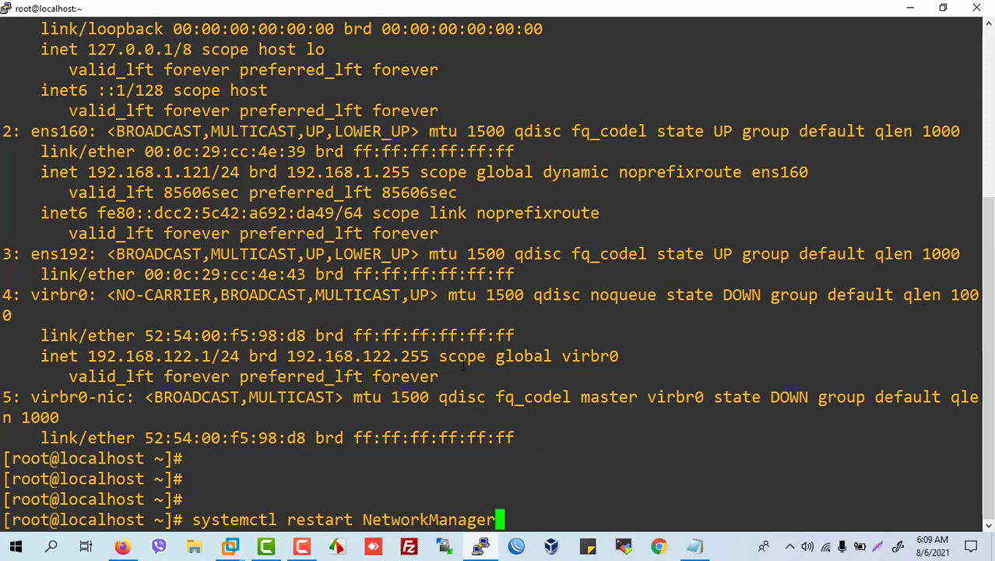
text(.service)
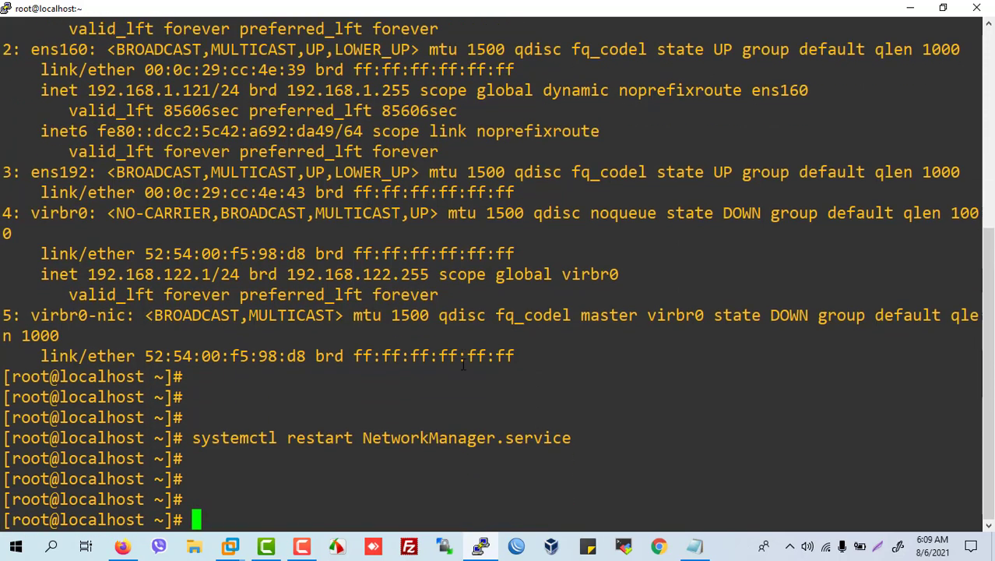
text(cmel)
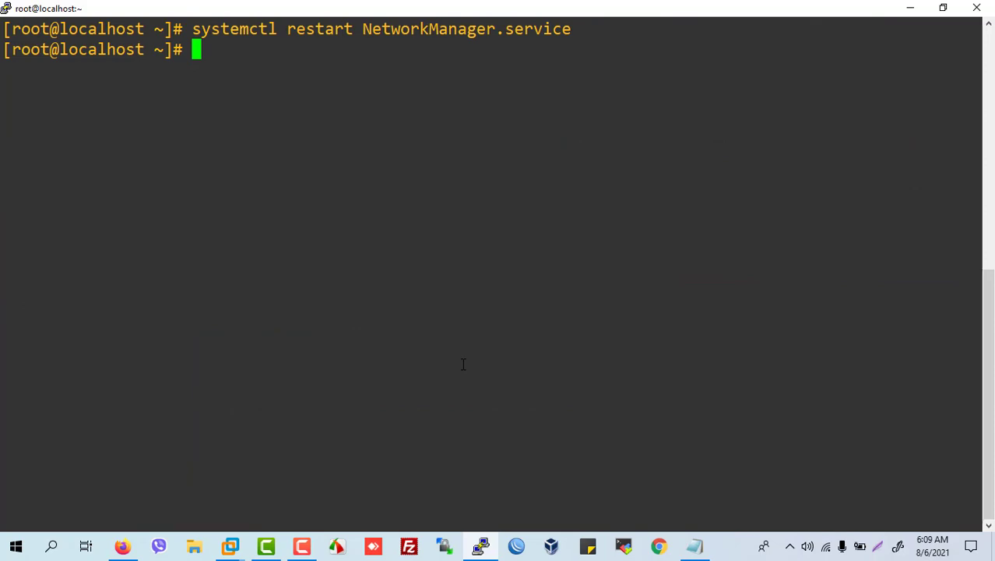
Run ip a, which still lists ens160 at 192.168.1.121/24
text(ip a)
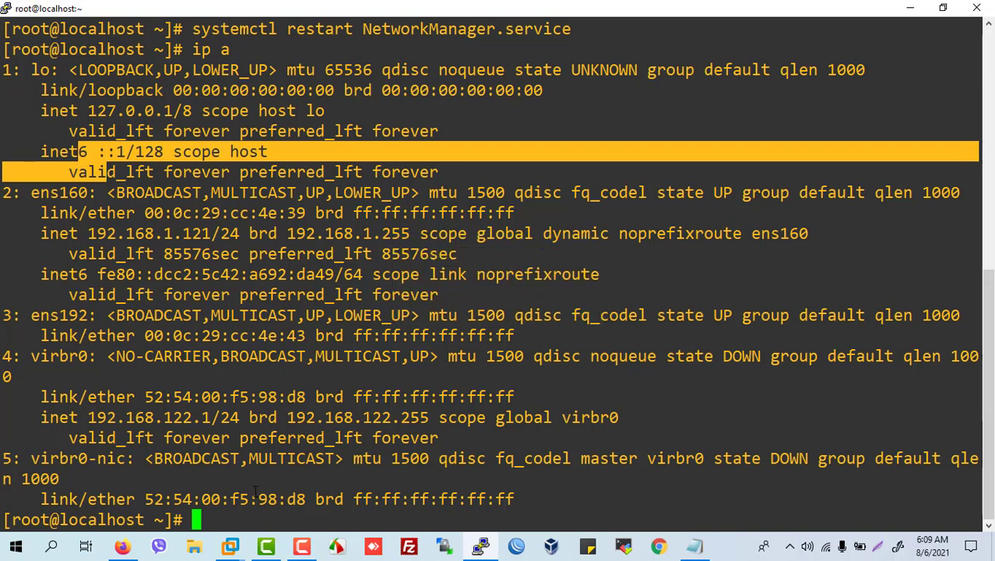
text(re)
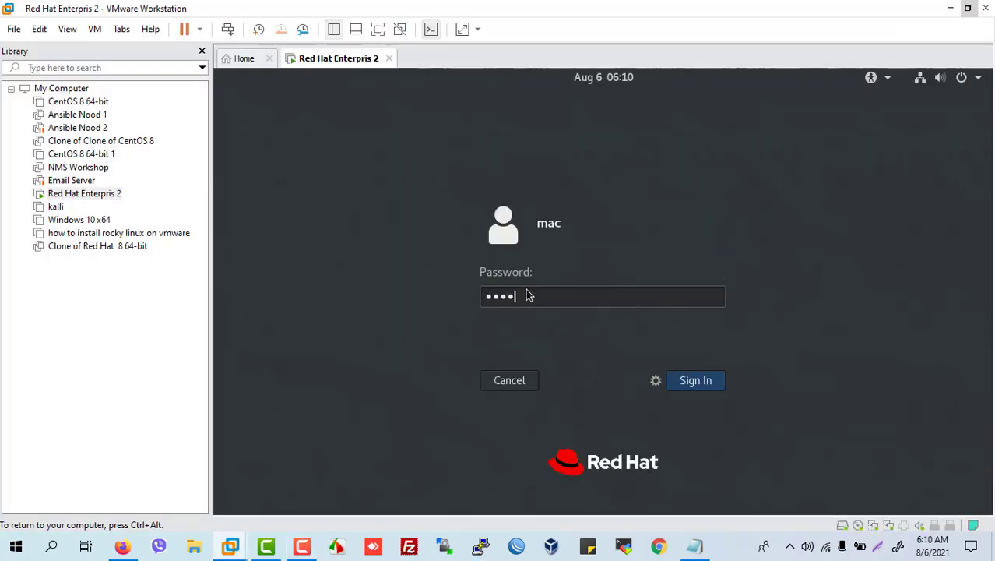
Sign in to the Red Hat desktop as mac and launch a terminal from Activities
click(695, 380)
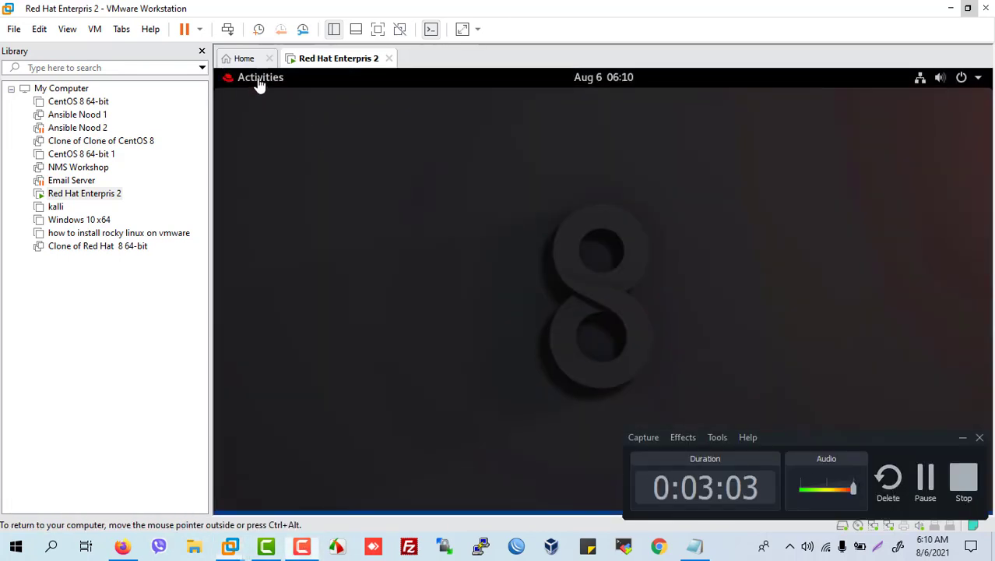
click(260, 78)
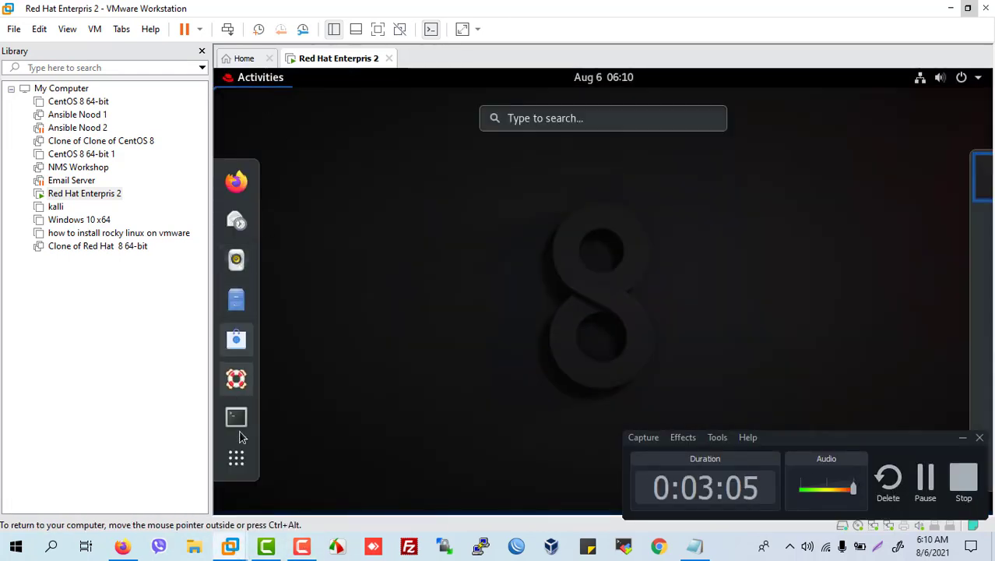
click(236, 417)
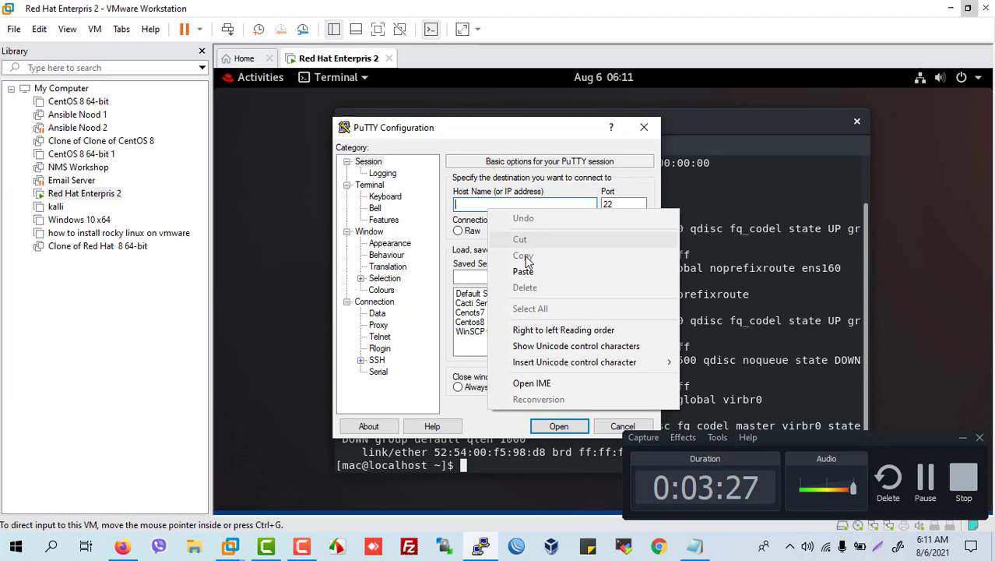
Open an SSH session to 192.168.1.130, trust the host key, and log in as root
click(523, 271)
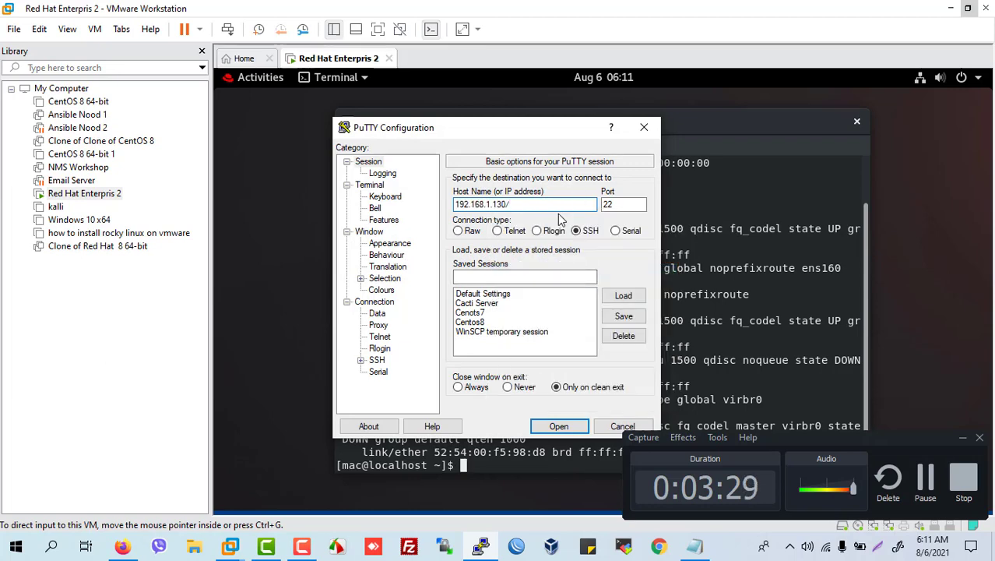
click(557, 426)
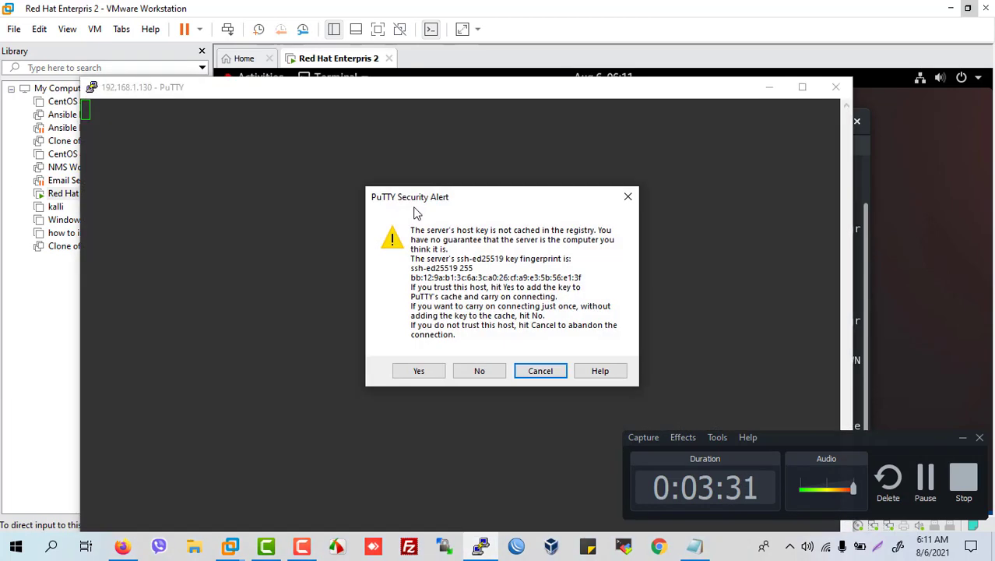
click(418, 370)
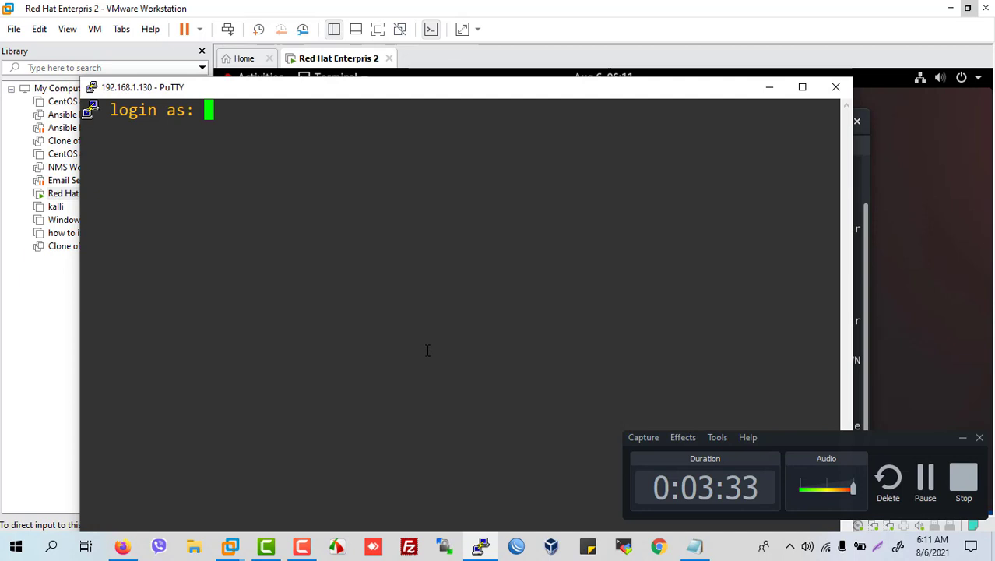
text(root)
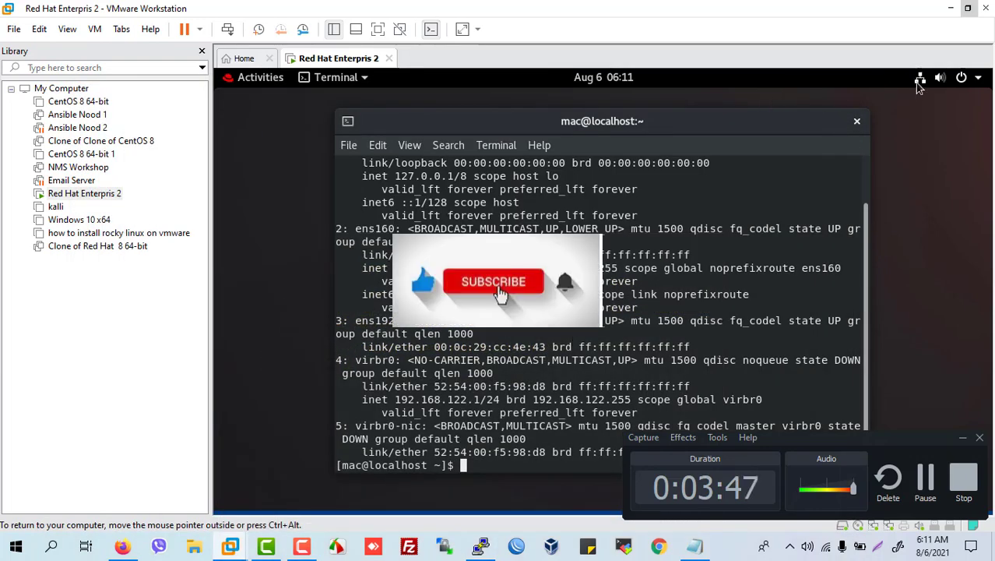
Change the ens160 wired profile's IPv4 address to 192.168.1.132 in Settings and apply it
click(920, 78)
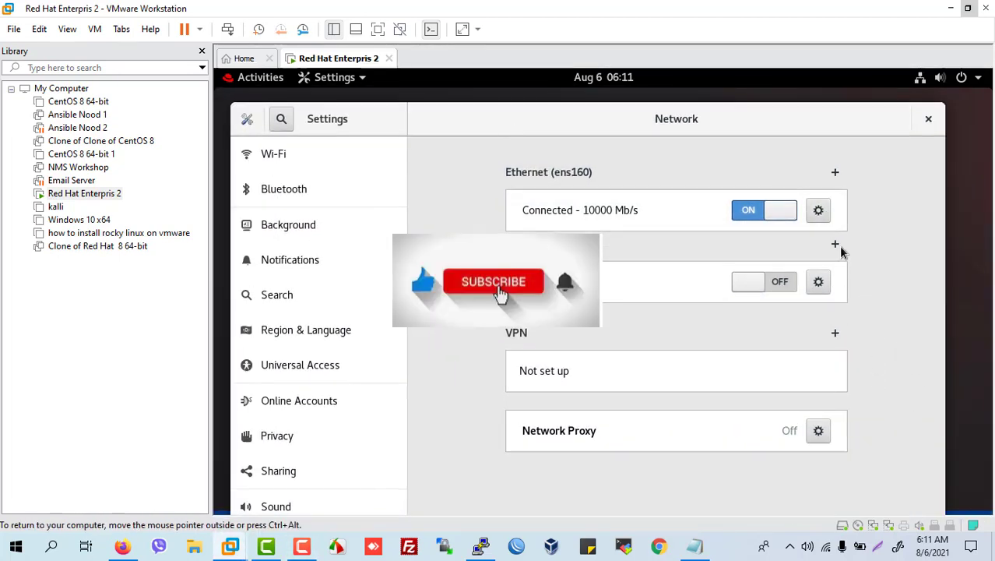
click(817, 209)
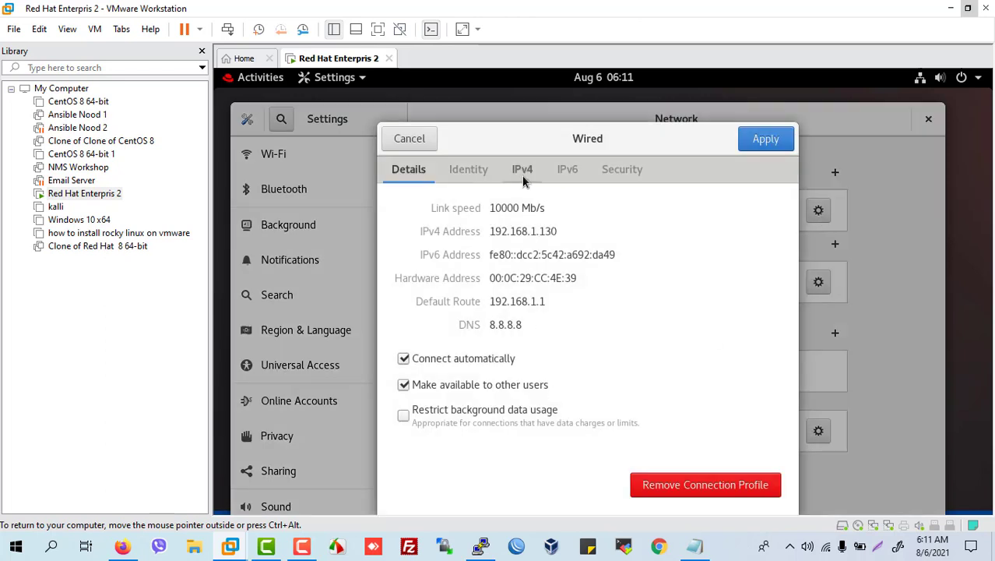
click(522, 168)
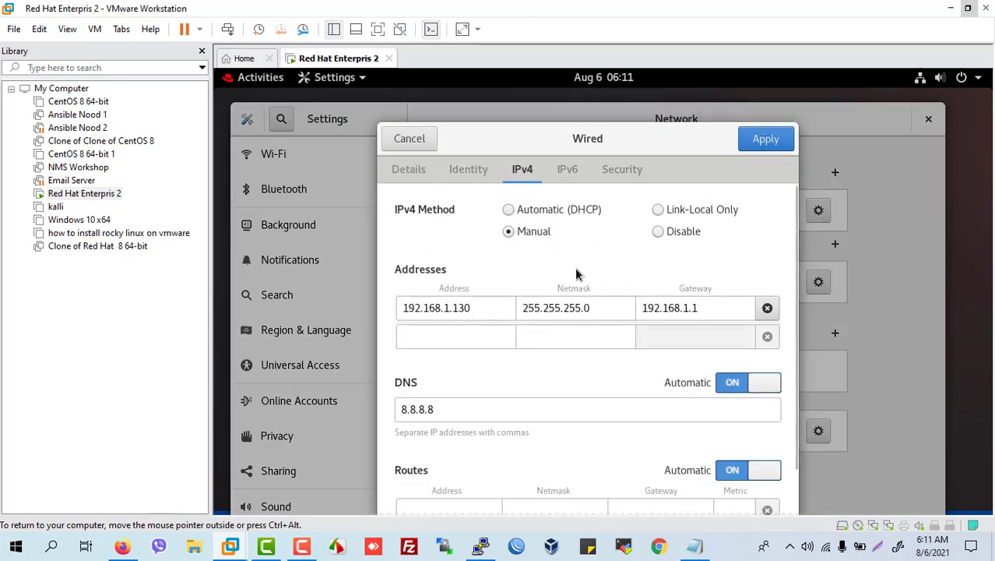
click(455, 308)
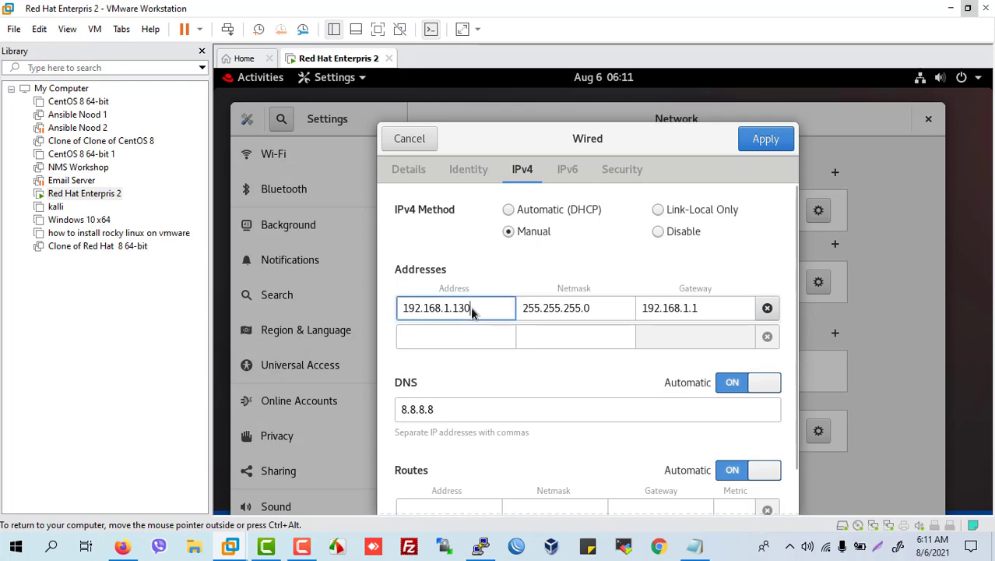
key(BackSpace)
text(2)
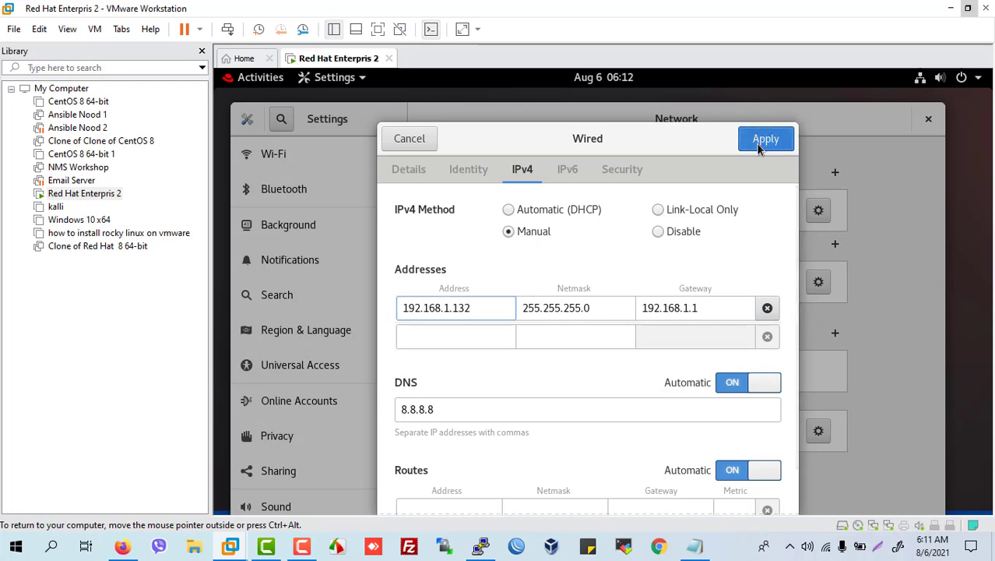
click(766, 138)
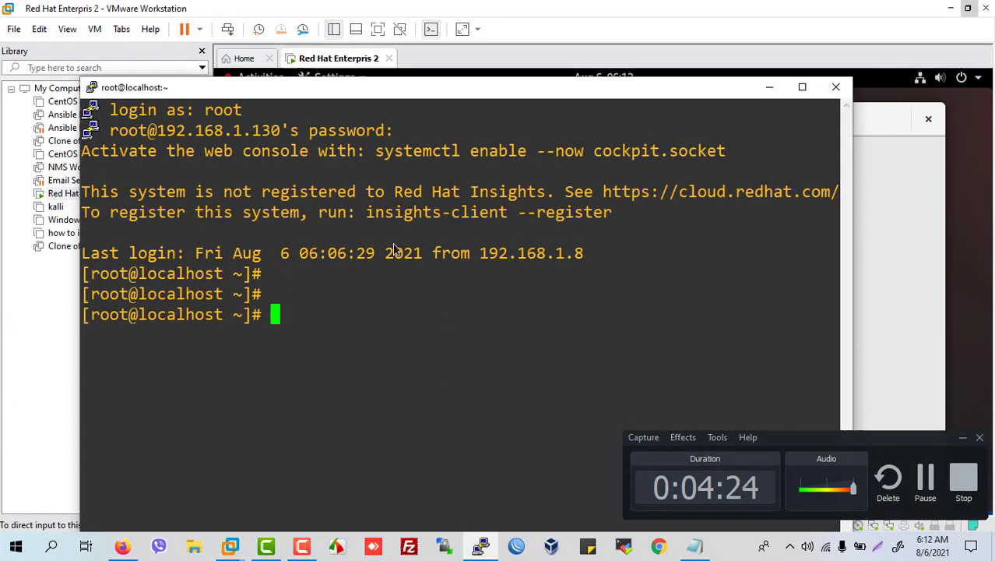
Restart NetworkManager and confirm ip a lists ens160 at 192.168.1.130/24
text(ip a)
text(systemctl restart NetworkManager.service)
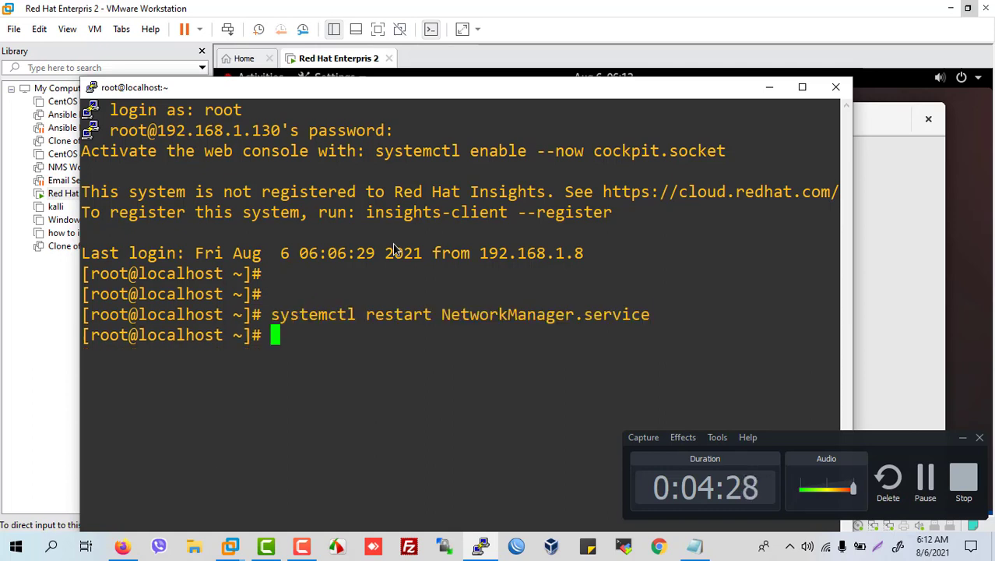
text(ip a)
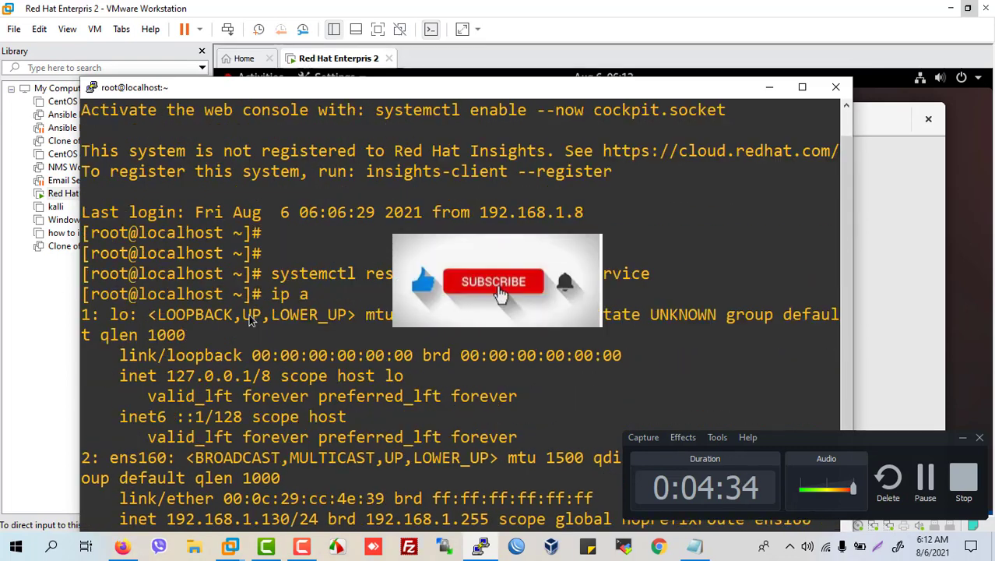
scroll(down, 3)
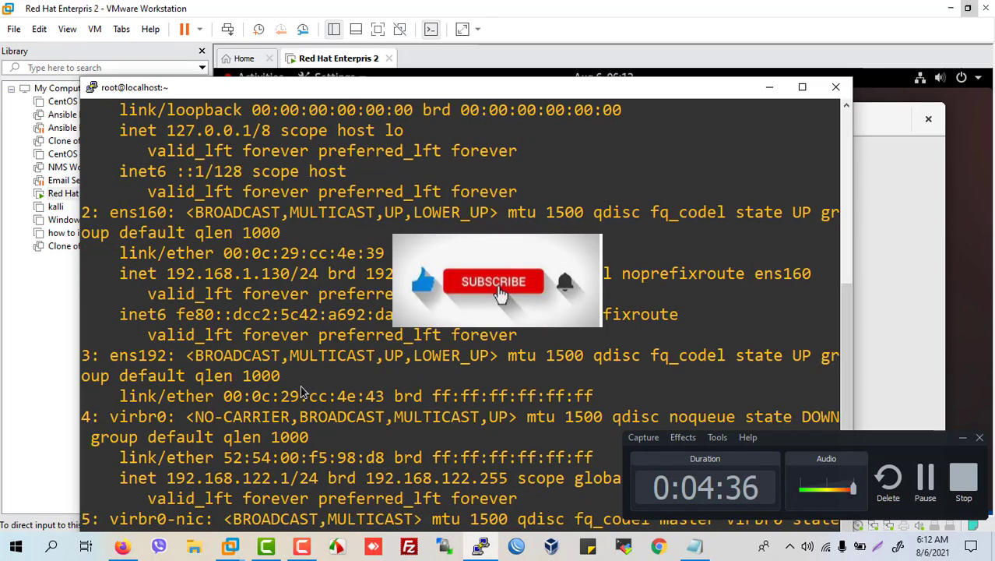